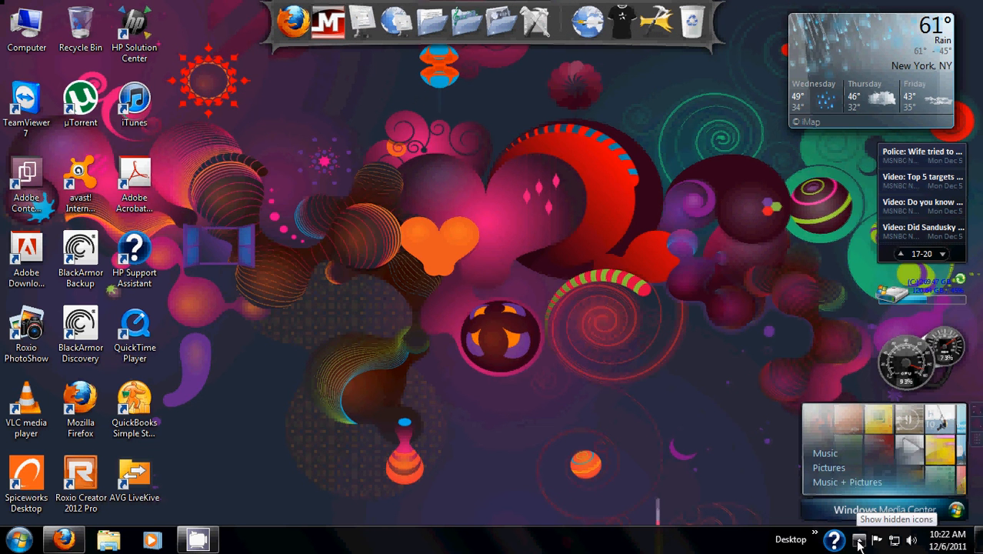
Step: Reveal the hidden system tray icons where Malwarebytes runs in the background
click(859, 539)
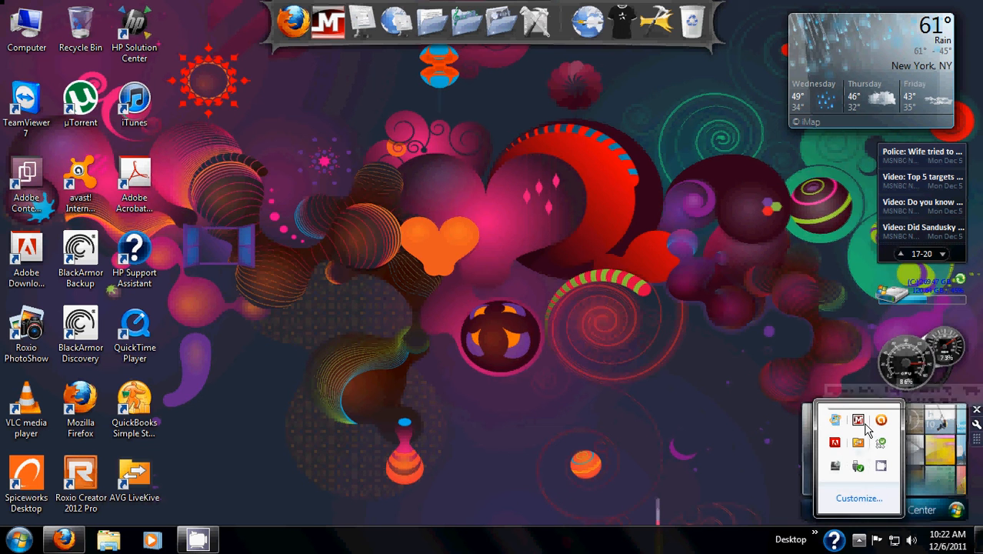
mouse_move(859, 420)
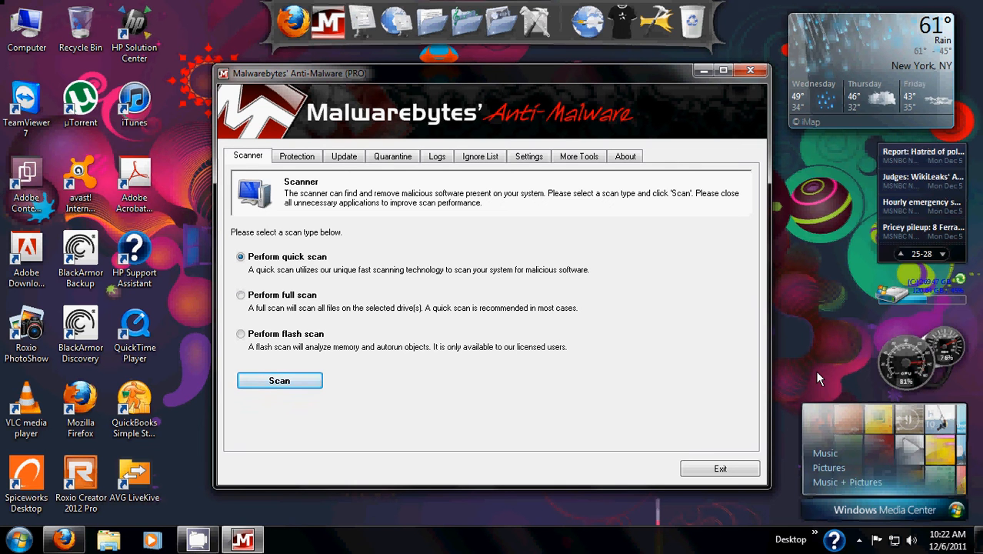
mouse_move(373, 125)
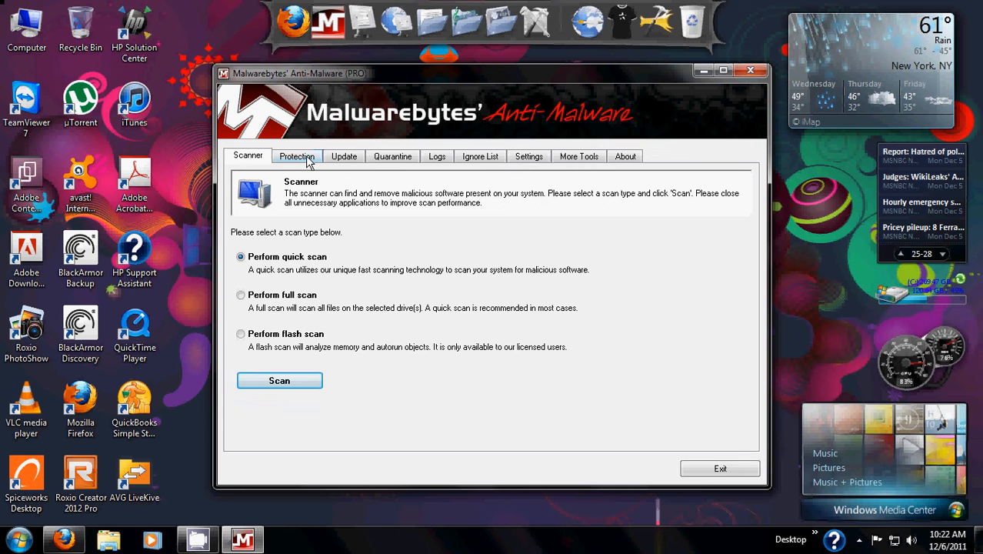
Step: Show the Protection page with real-time protection enabled
click(296, 156)
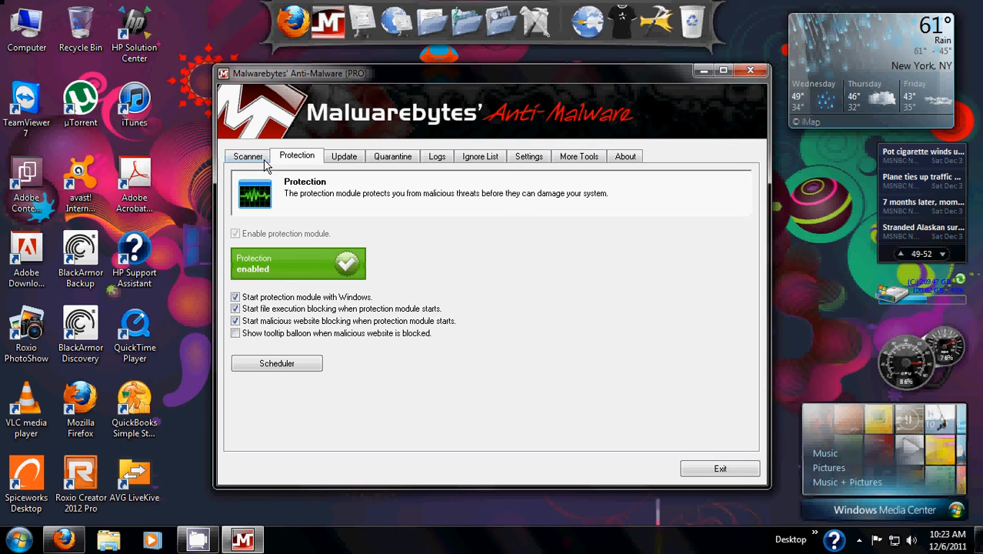
Step: Return to the Scanner page with Perform quick scan selected
click(247, 155)
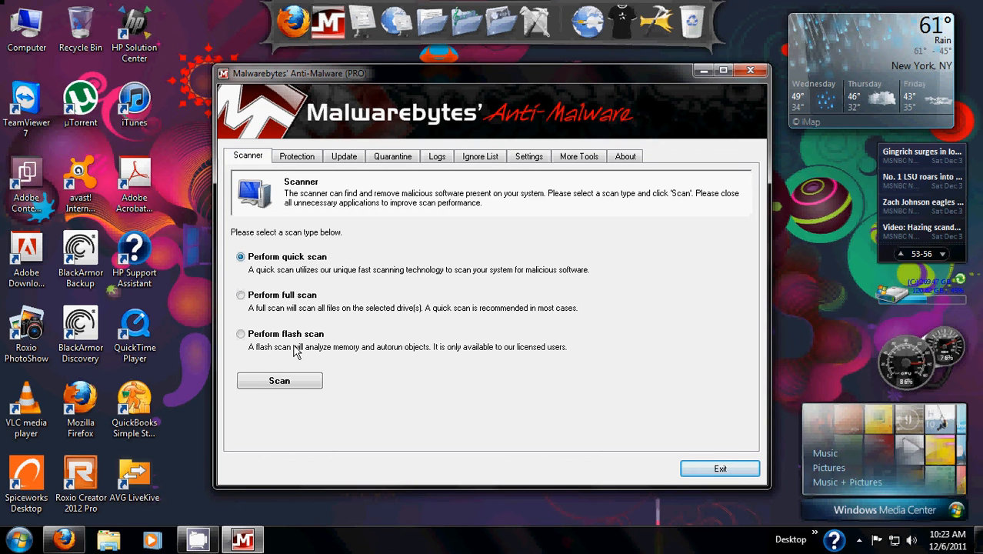
mouse_move(311, 270)
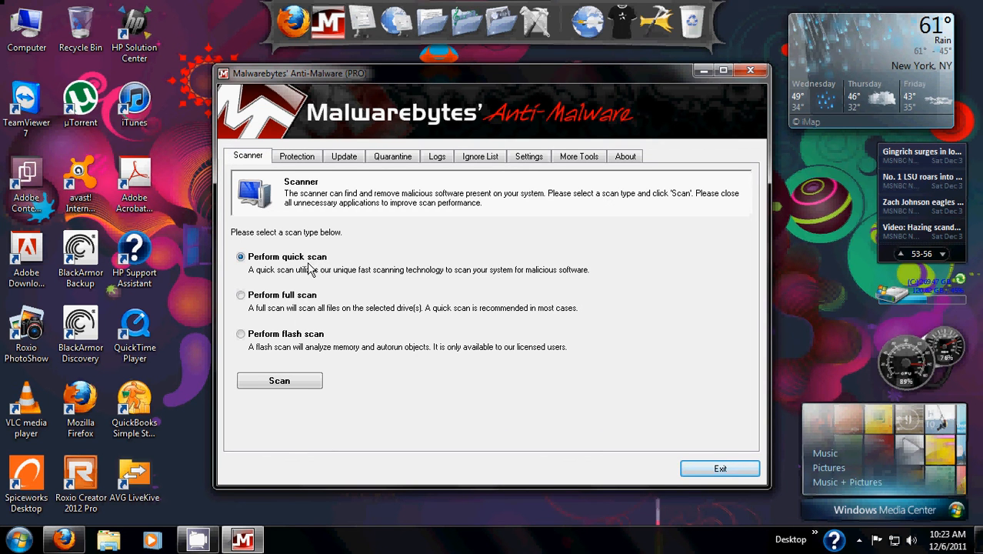
mouse_move(314, 302)
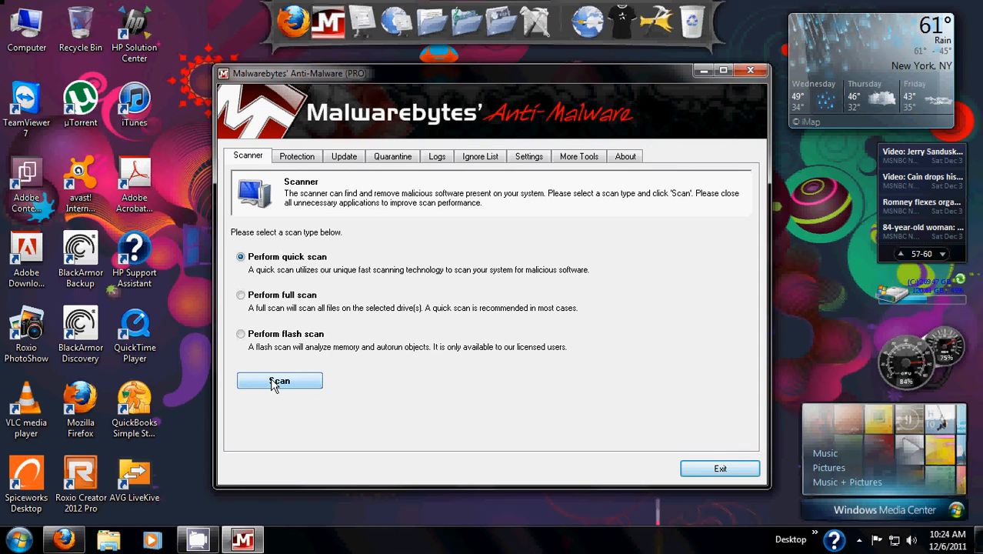
Step: Start the quick scan of the system
click(279, 381)
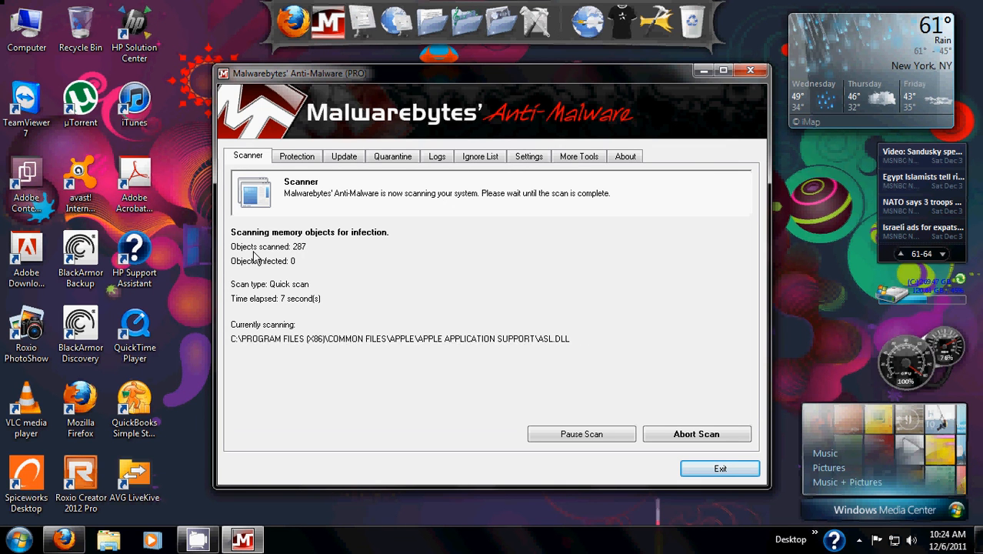
mouse_move(228, 318)
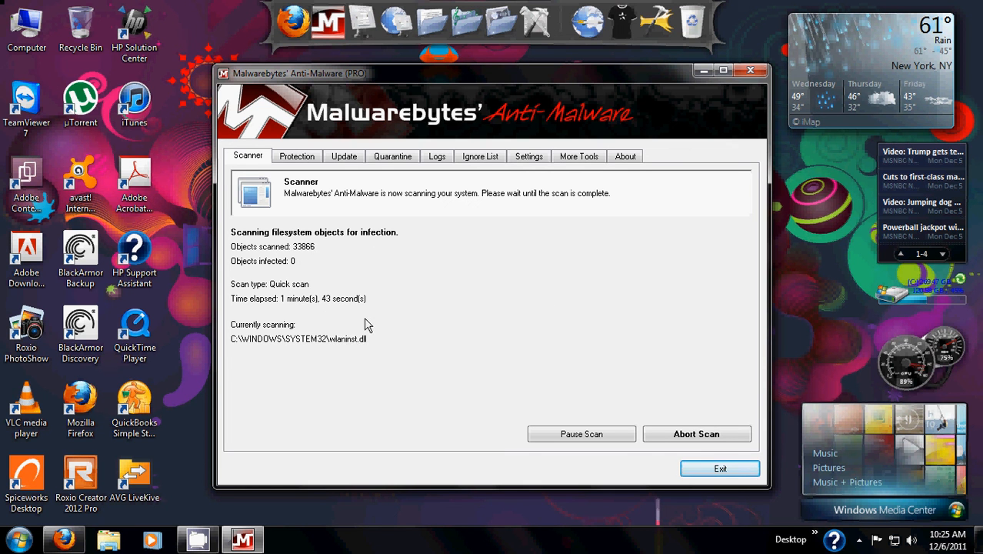
mouse_move(457, 382)
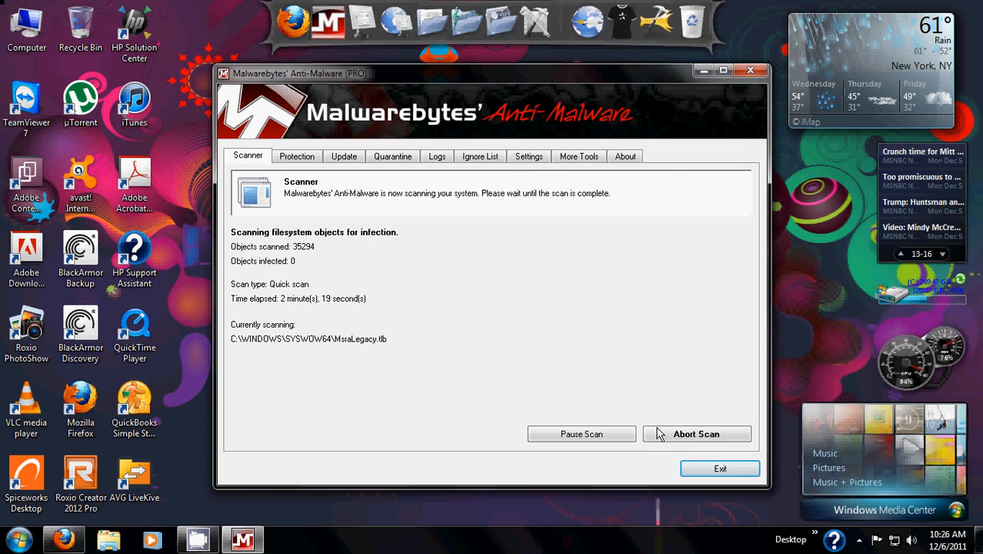
Step: Abort the quick scan and confirm, leaving 35,371 objects scanned with none infected
click(696, 433)
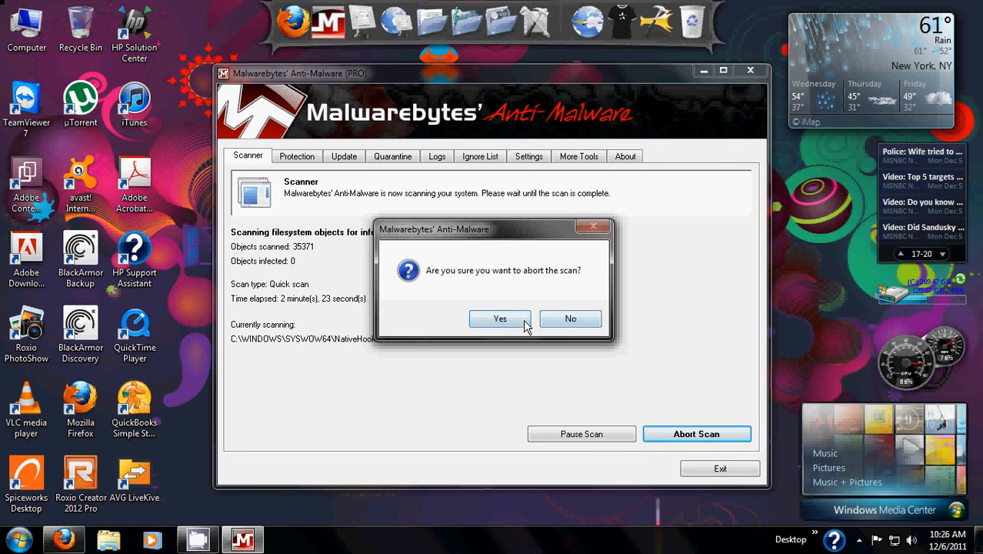
click(500, 318)
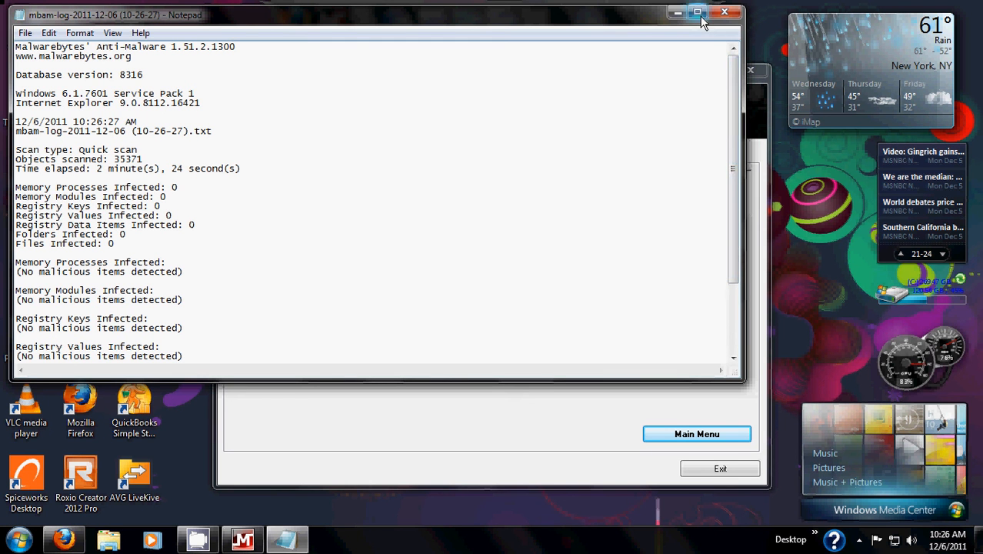
mouse_move(698, 12)
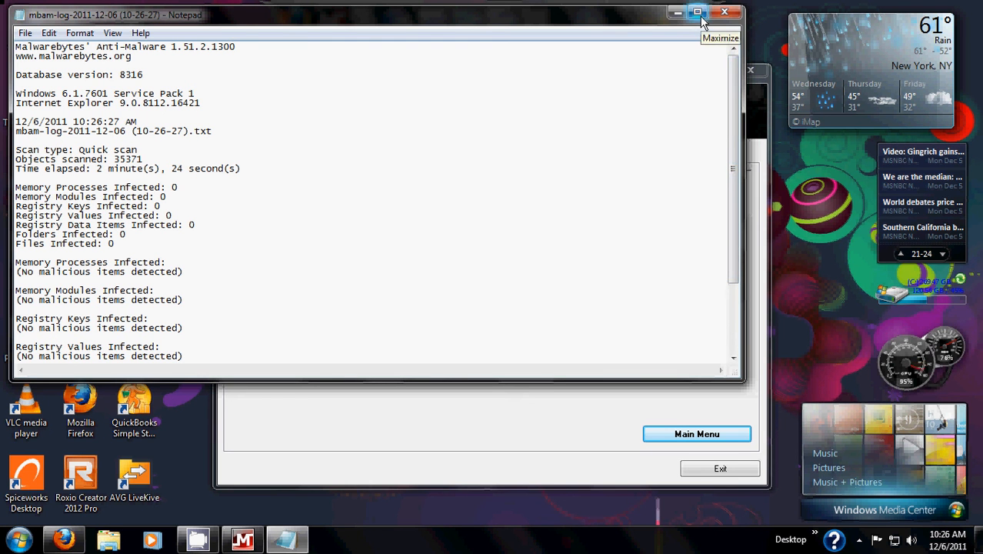
Step: Maximize the Notepad scan log to fill the screen
click(698, 12)
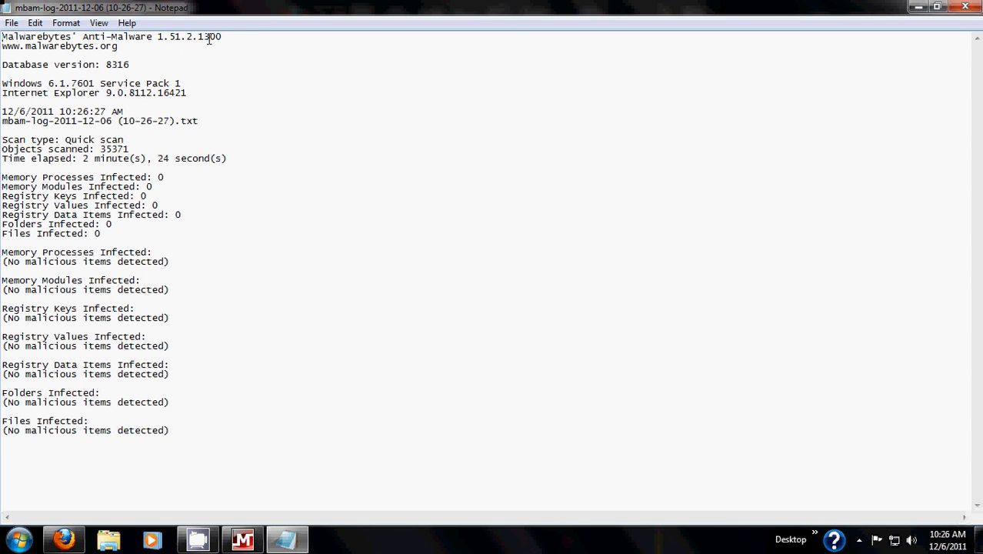
double_click(71, 46)
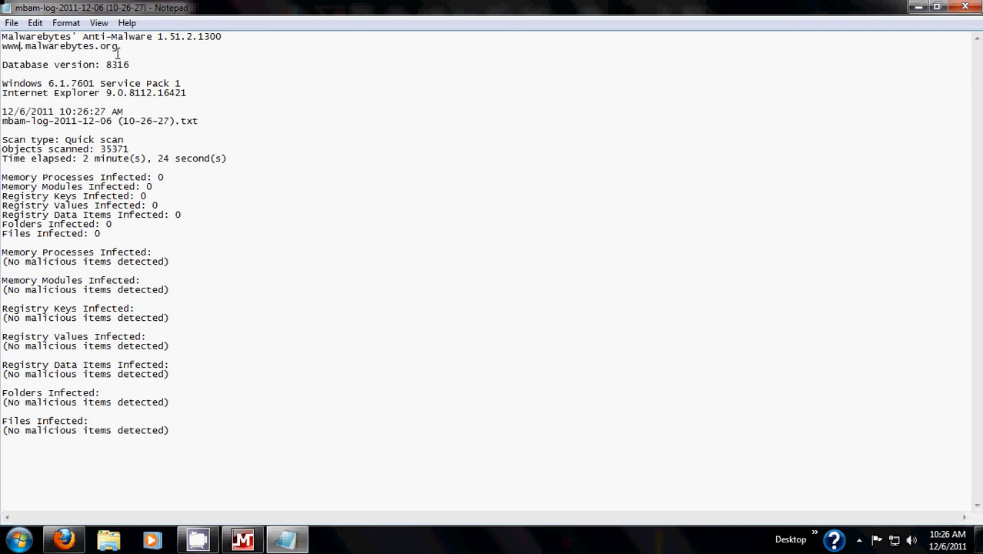
mouse_move(76, 82)
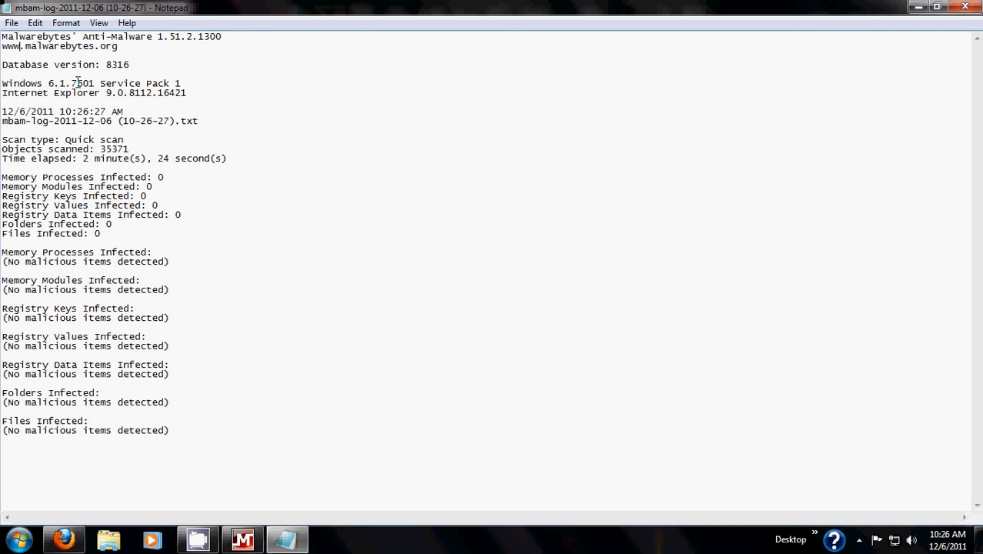
mouse_move(128, 96)
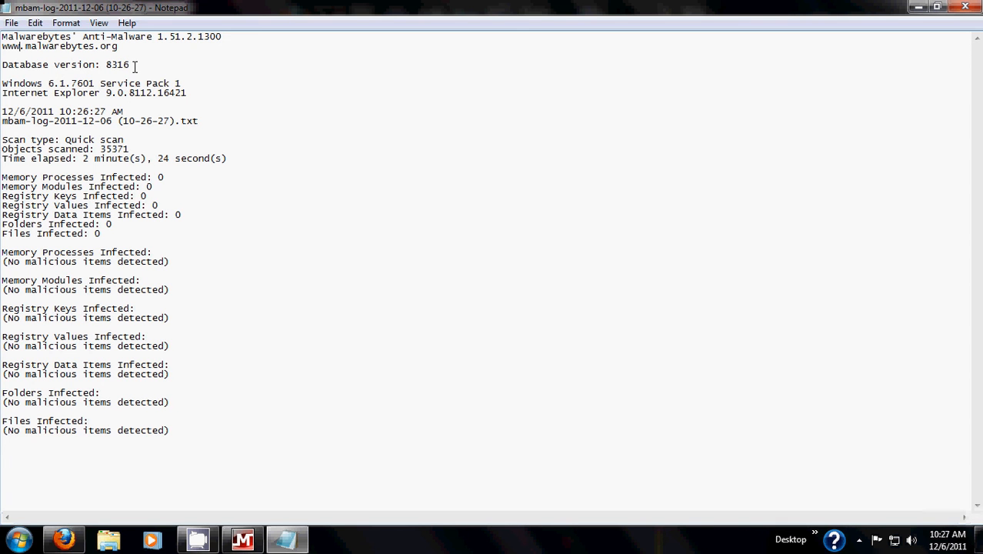
mouse_move(136, 66)
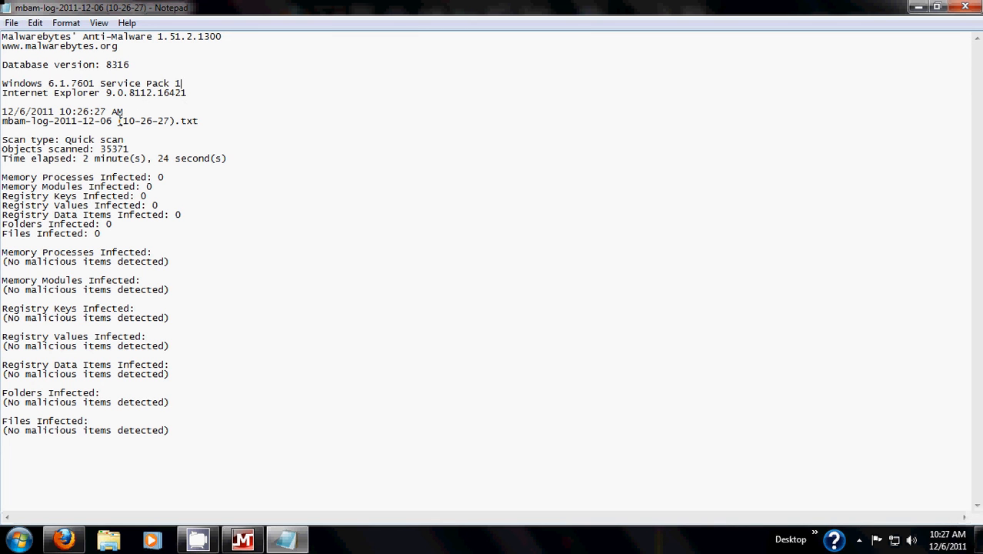
double_click(187, 120)
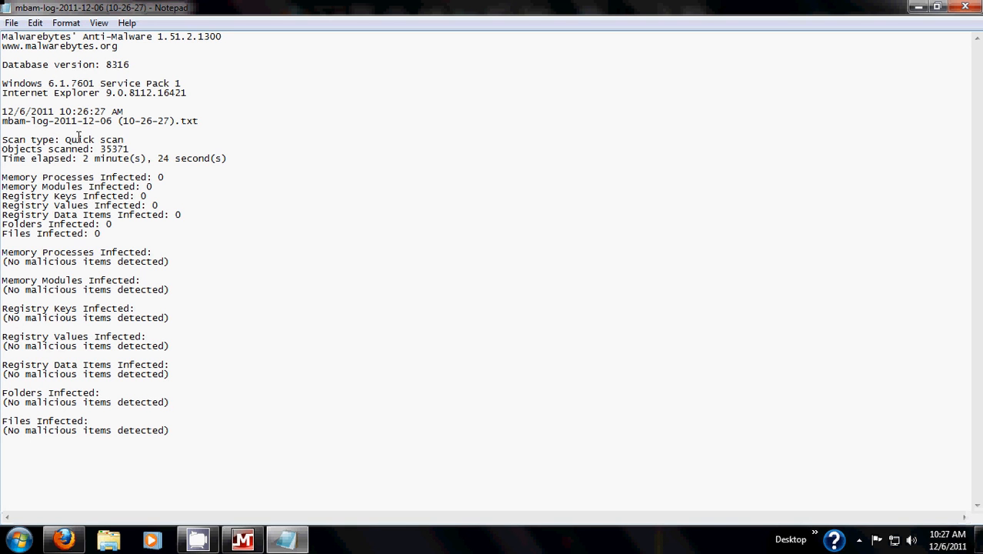
mouse_move(78, 139)
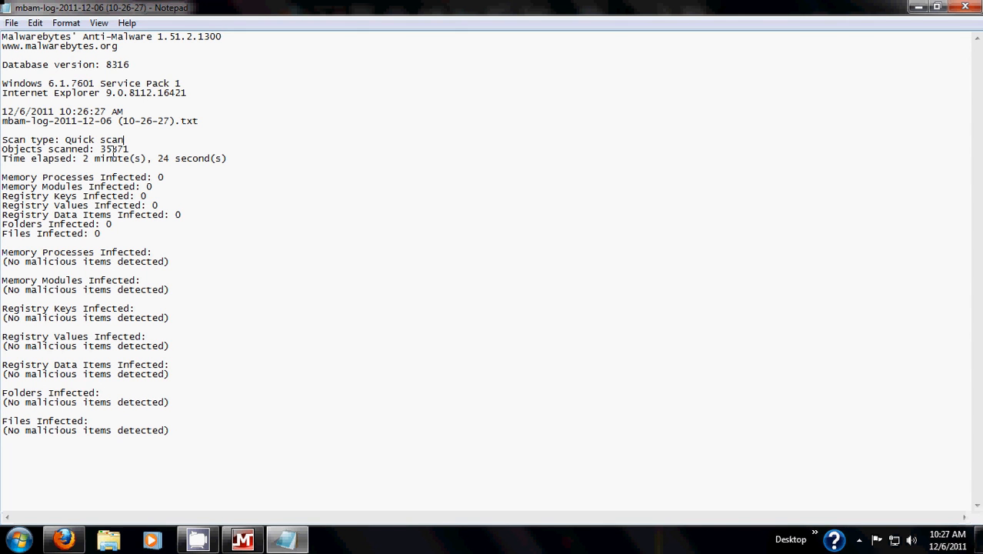
mouse_move(141, 159)
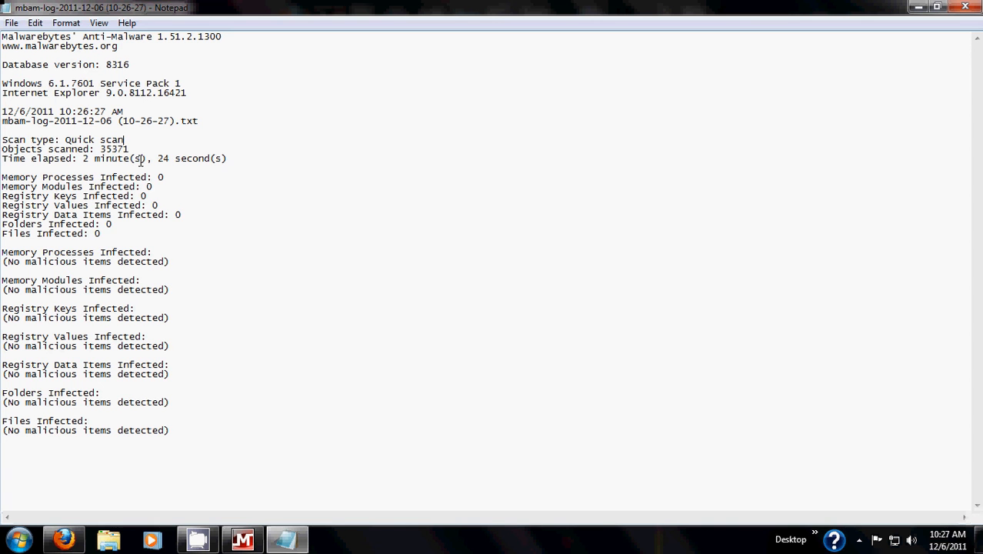
mouse_move(257, 183)
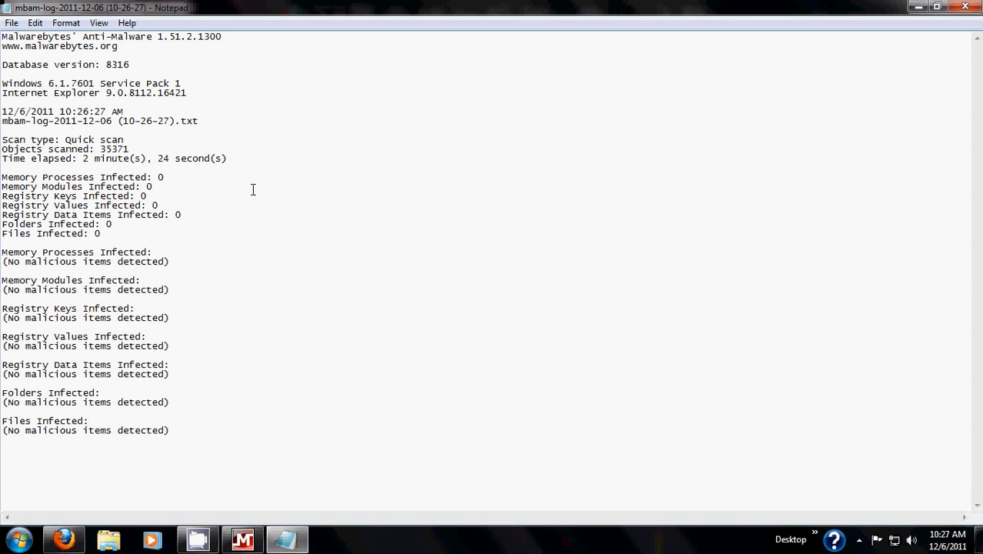
mouse_move(247, 193)
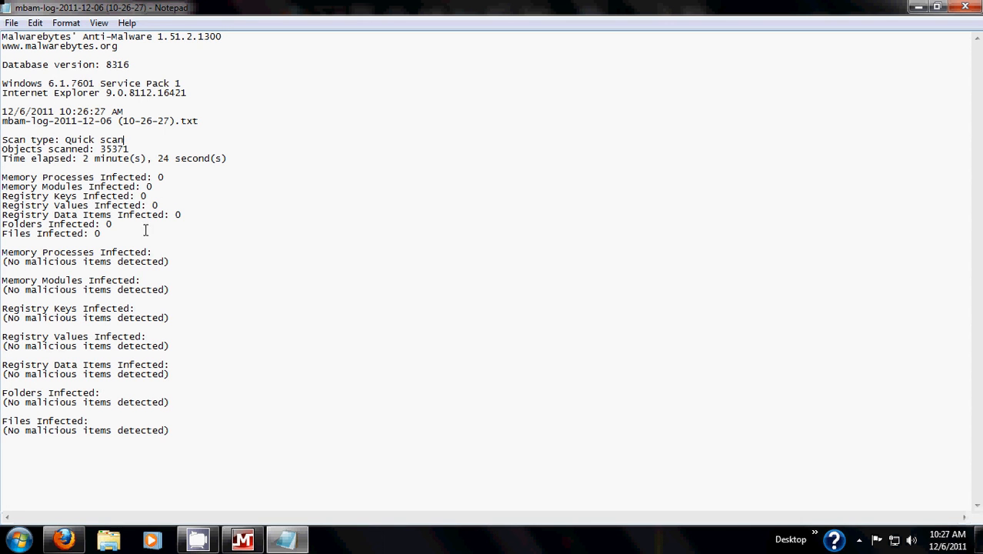
mouse_move(166, 443)
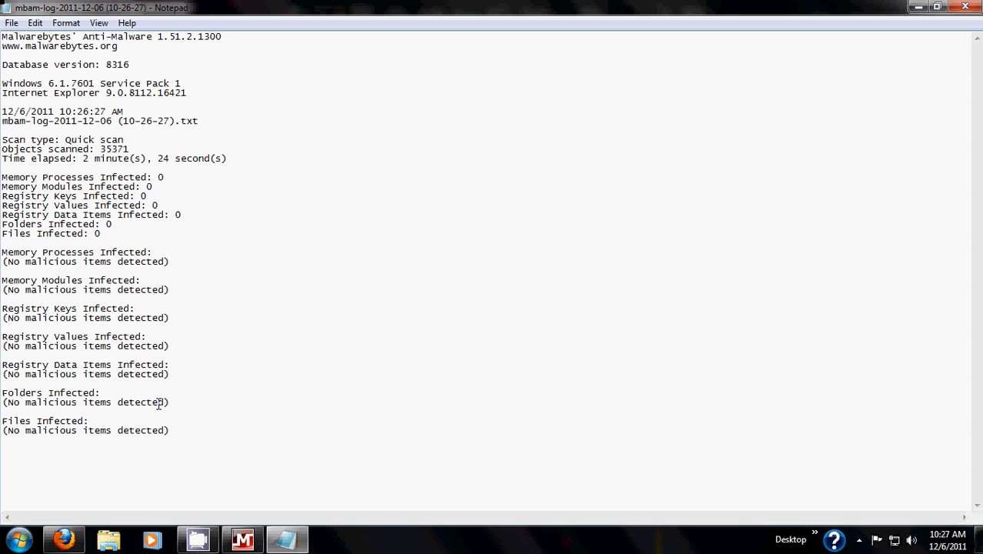
mouse_move(181, 424)
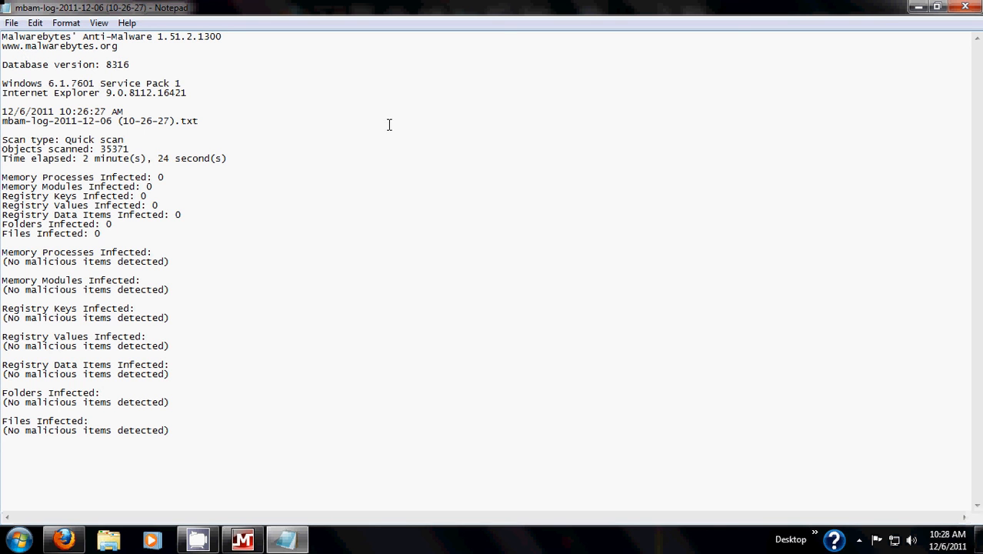
mouse_move(101, 460)
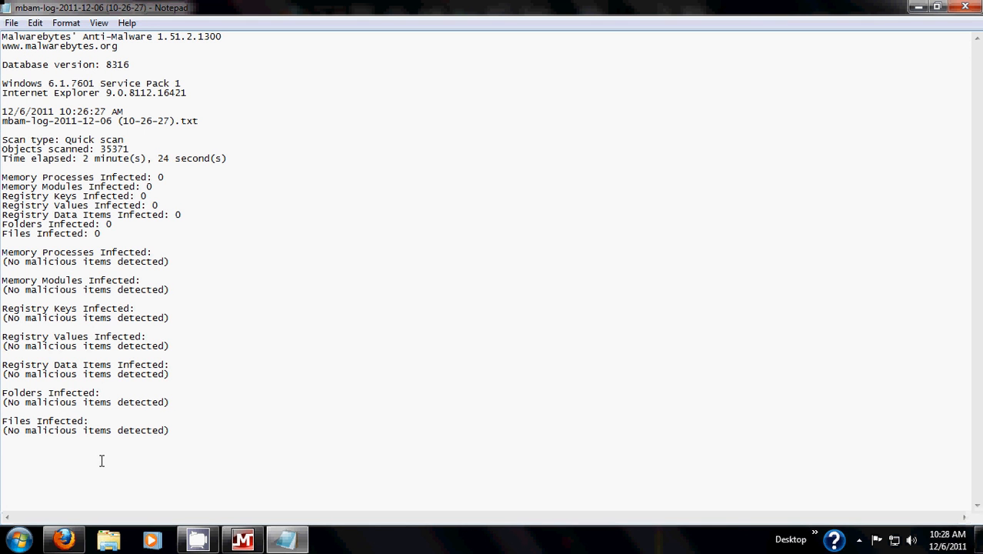
mouse_move(105, 396)
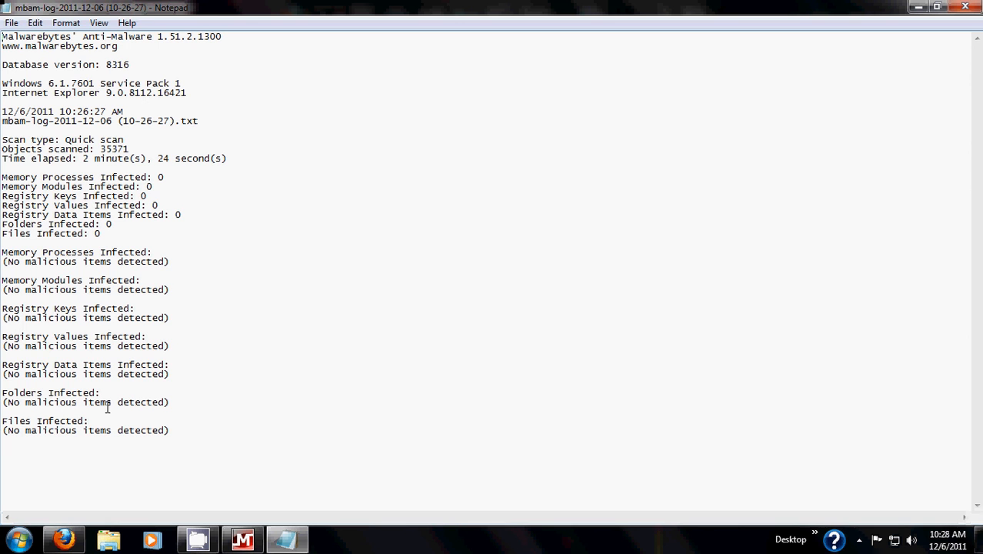
mouse_move(669, 263)
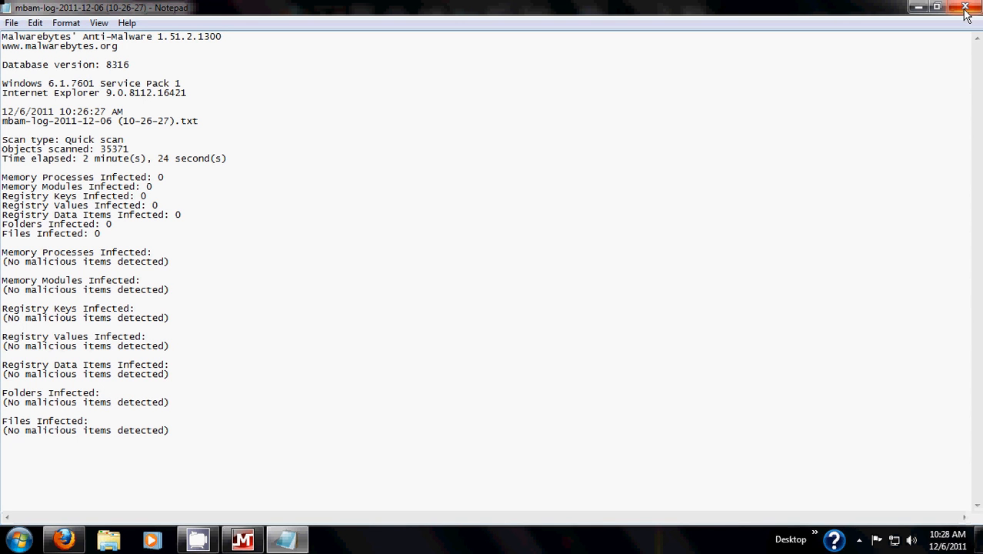
mouse_move(966, 14)
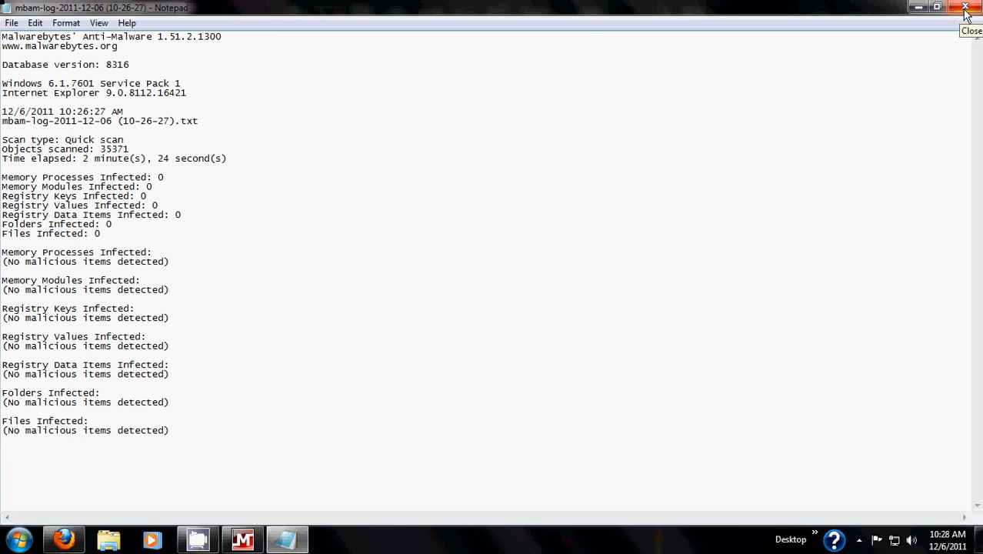
Step: Close the Notepad log and acknowledge the 'scan was aborted' notice
click(965, 14)
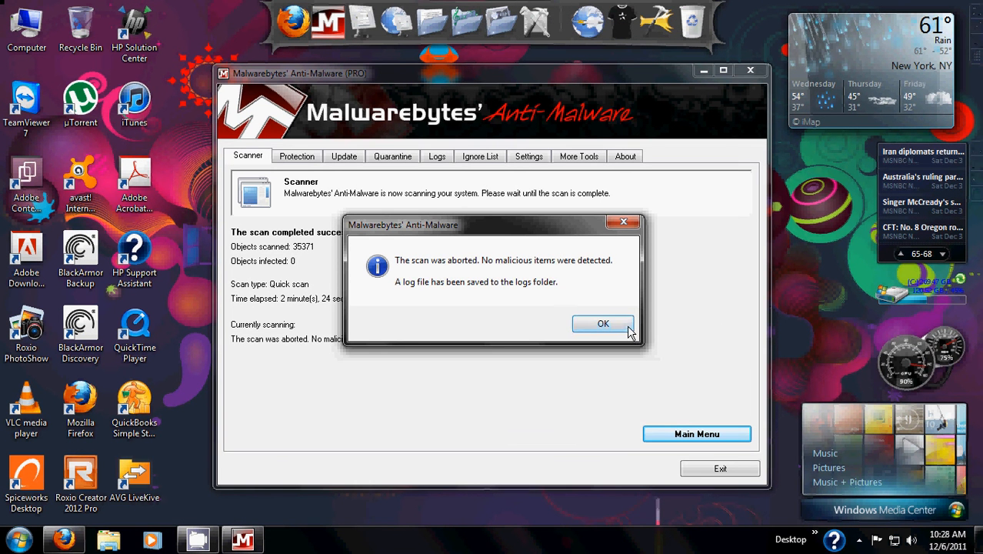
click(603, 323)
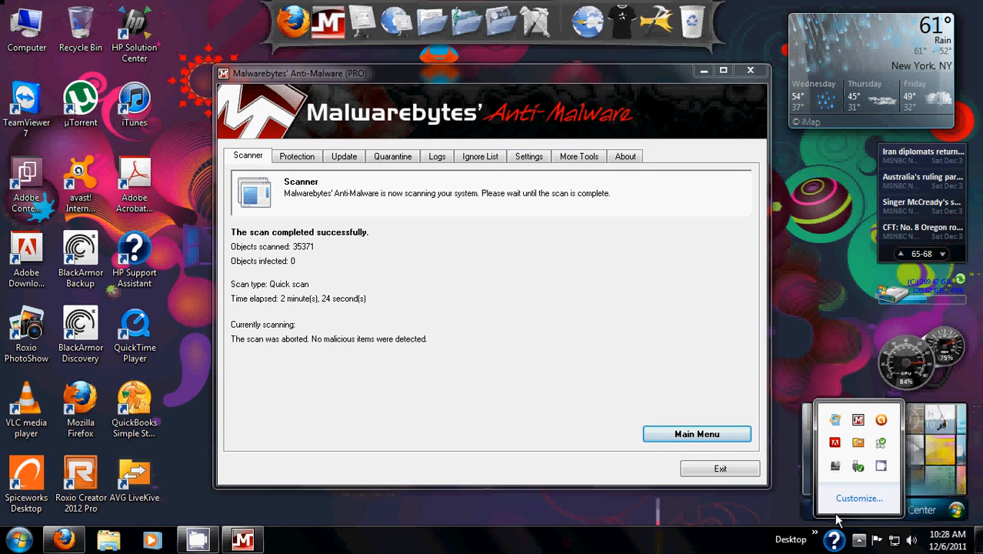
mouse_move(721, 390)
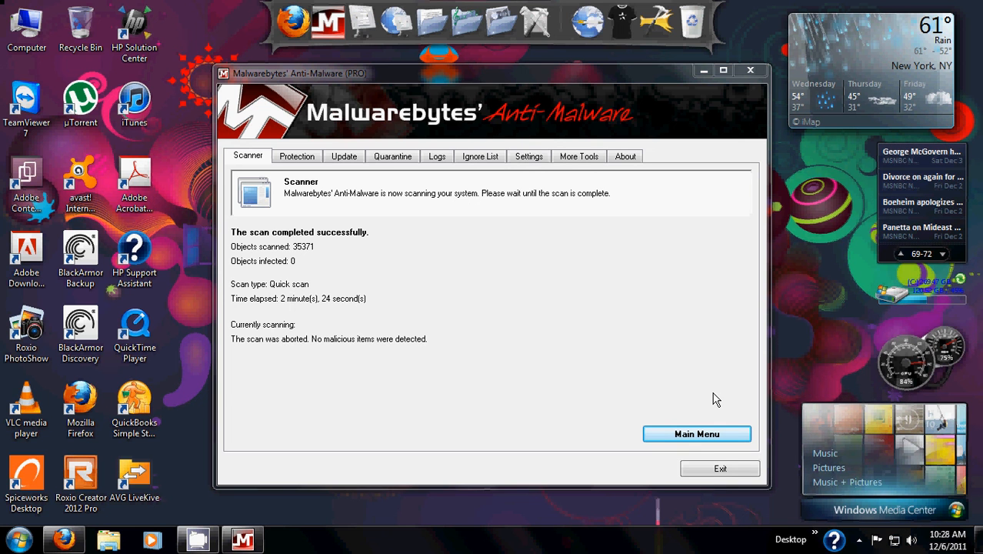
mouse_move(717, 394)
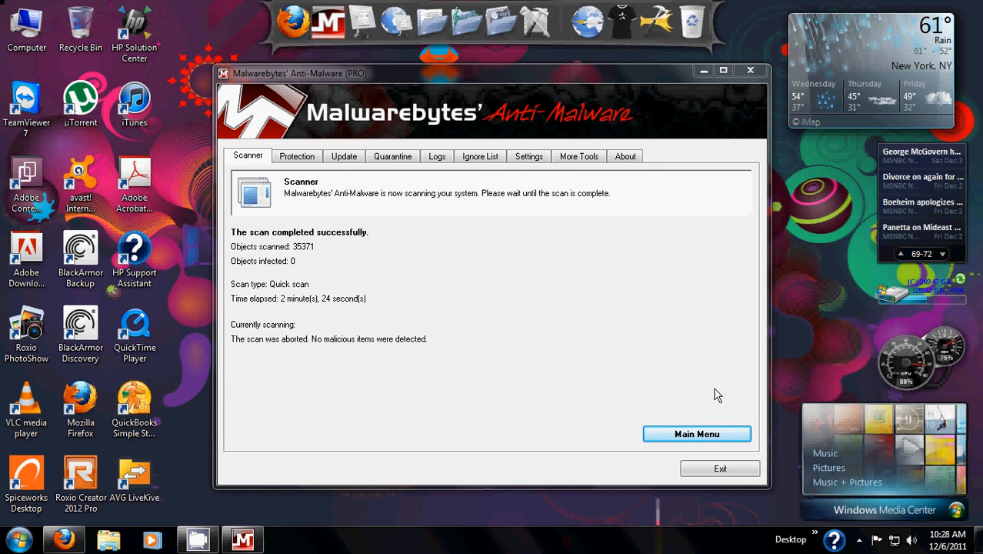
mouse_move(720, 389)
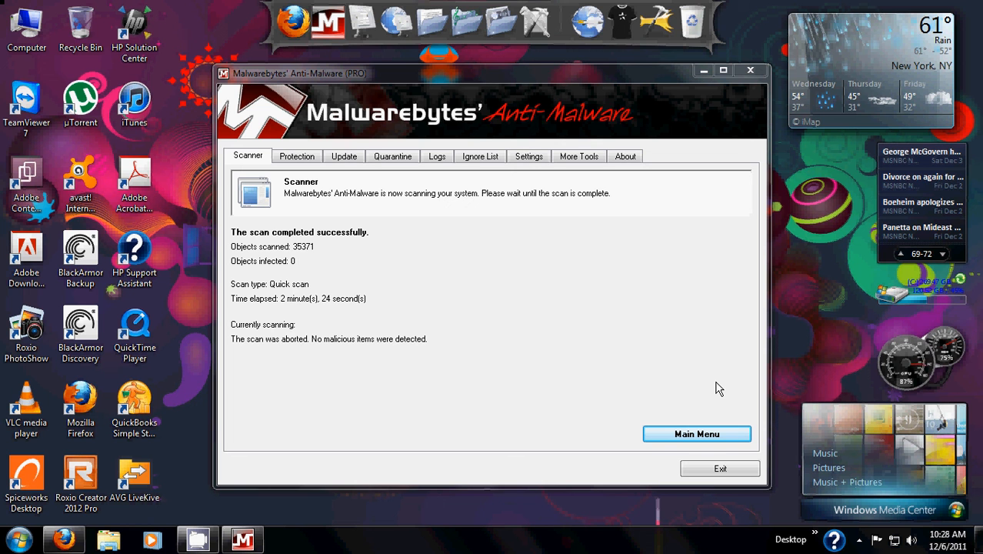
mouse_move(728, 373)
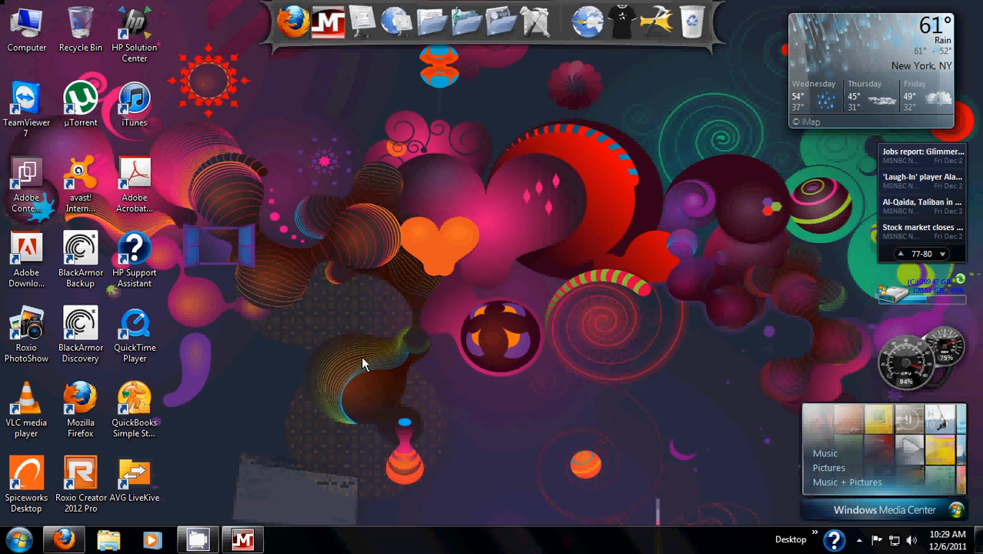
Step: Bring Firefox forward and select the artemuscomptech.com address in the URL bar
click(64, 539)
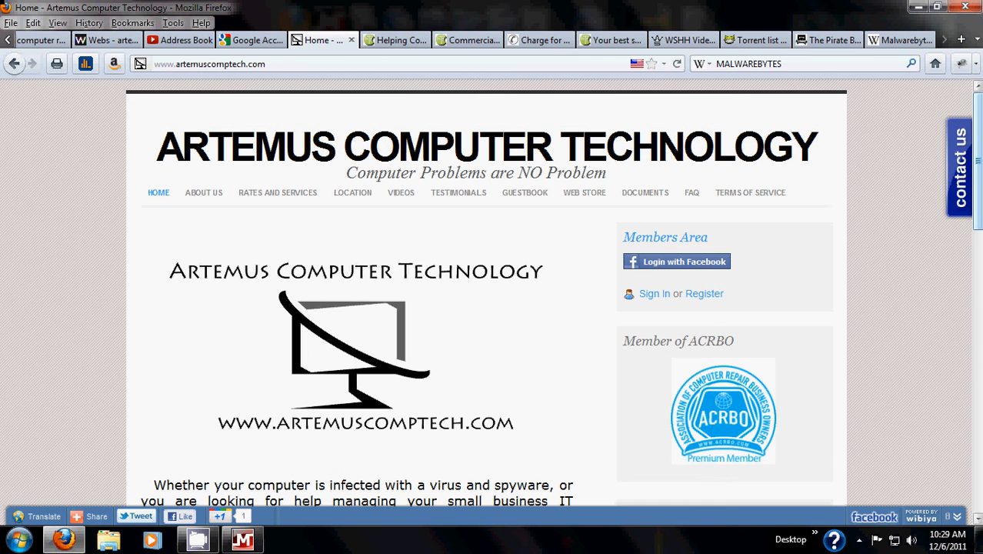
click(231, 63)
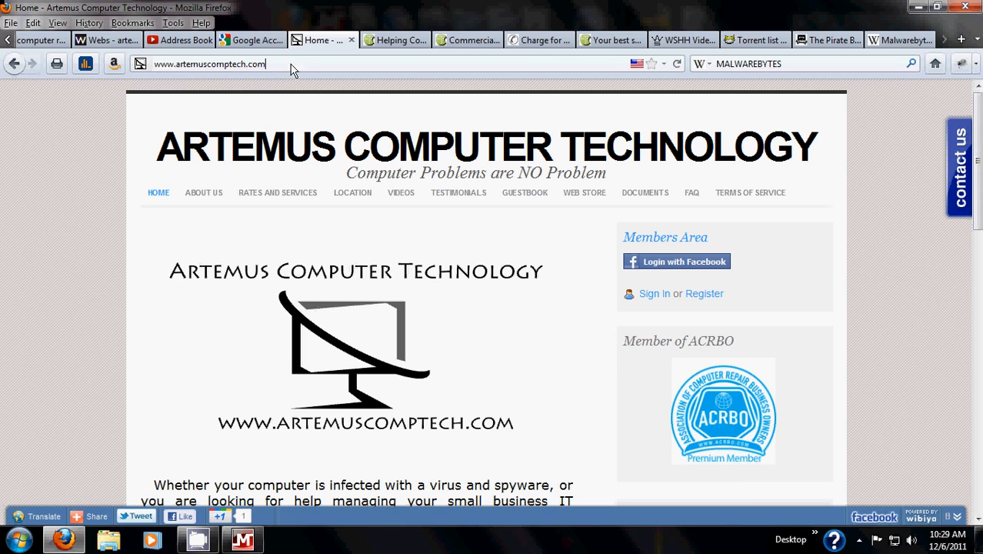
click(210, 64)
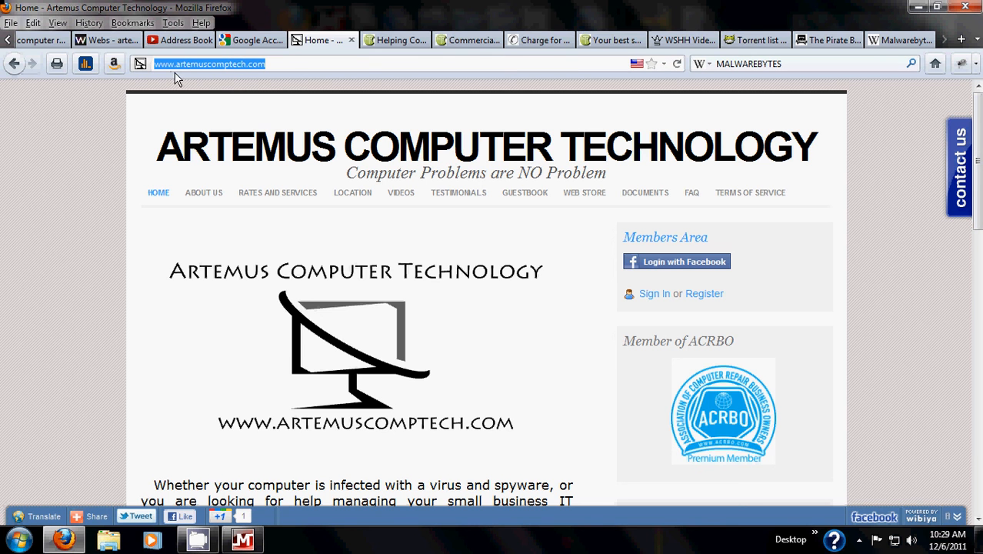
mouse_move(251, 74)
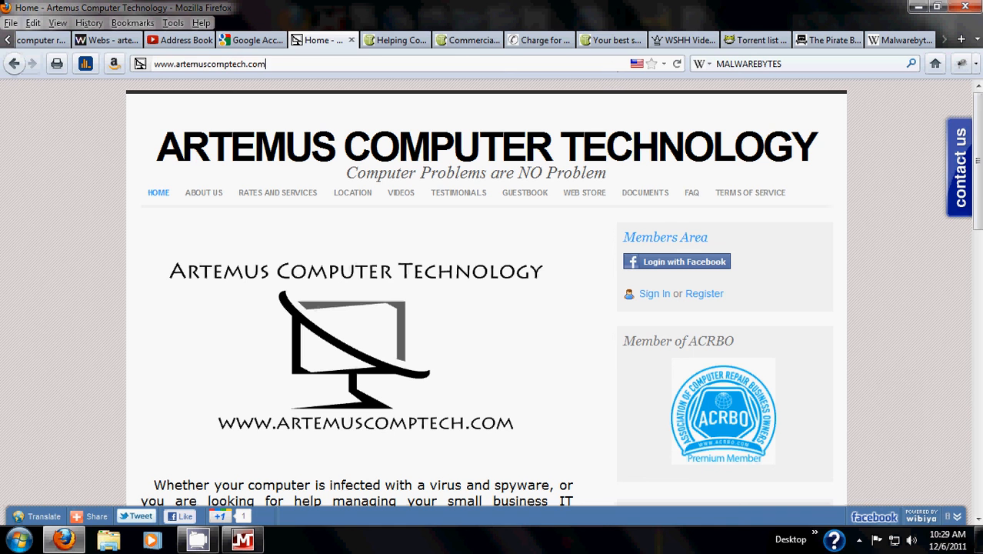
mouse_move(401, 192)
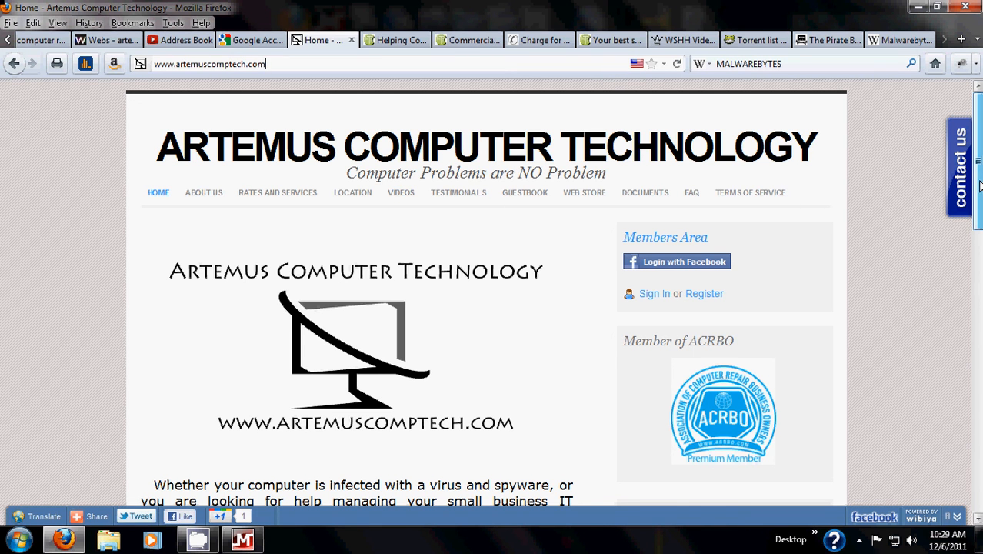
Step: Scroll down the home page to its service description and blog entries
scroll(down, 3)
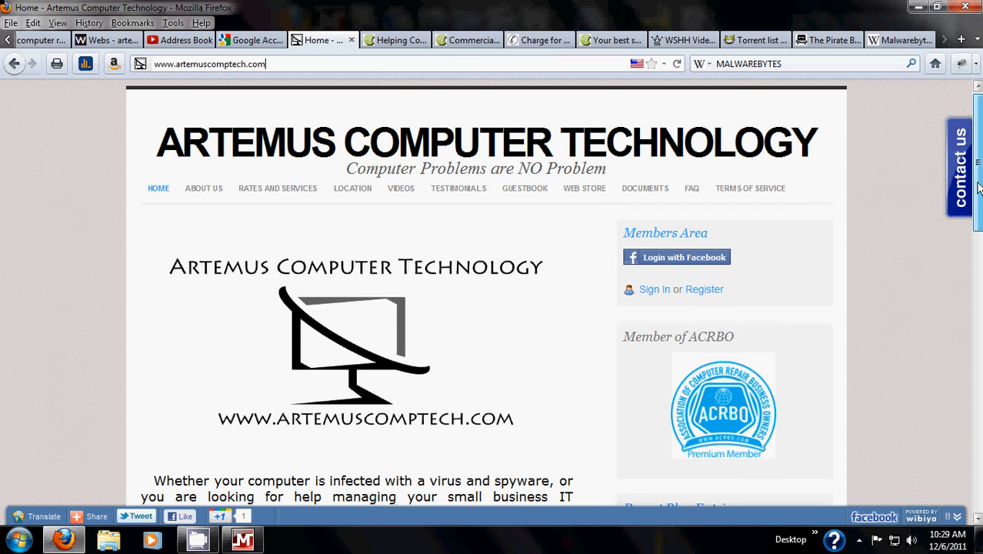
scroll(down, 3)
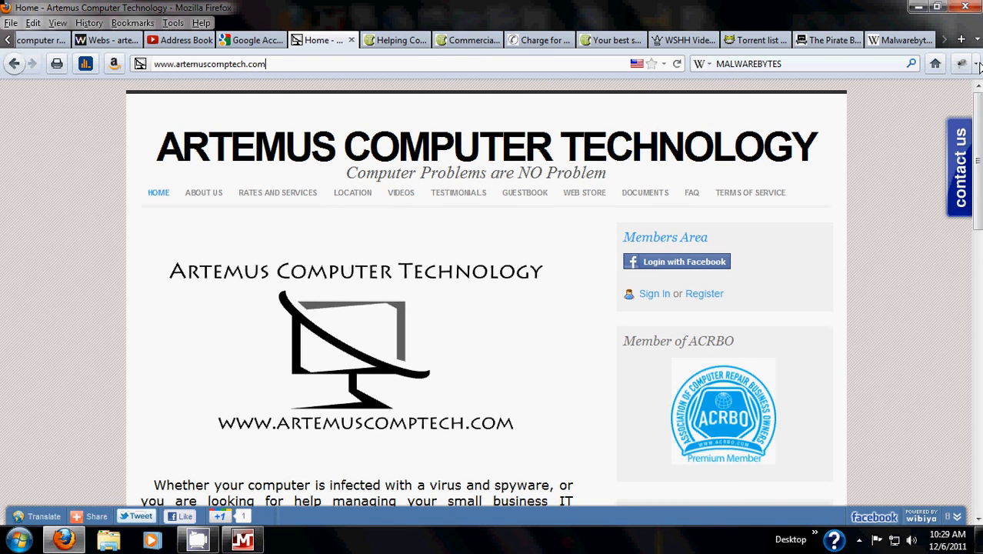
scroll(down, 3)
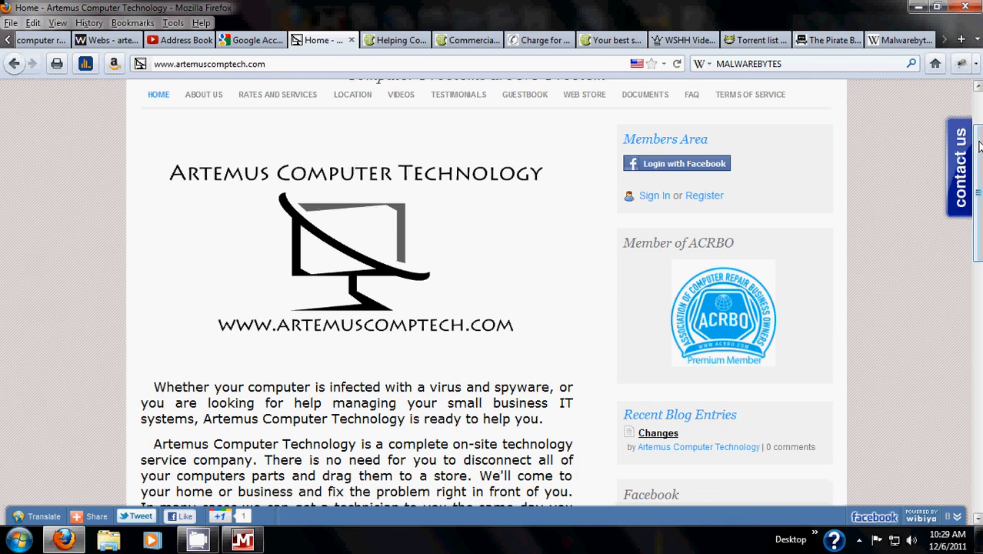